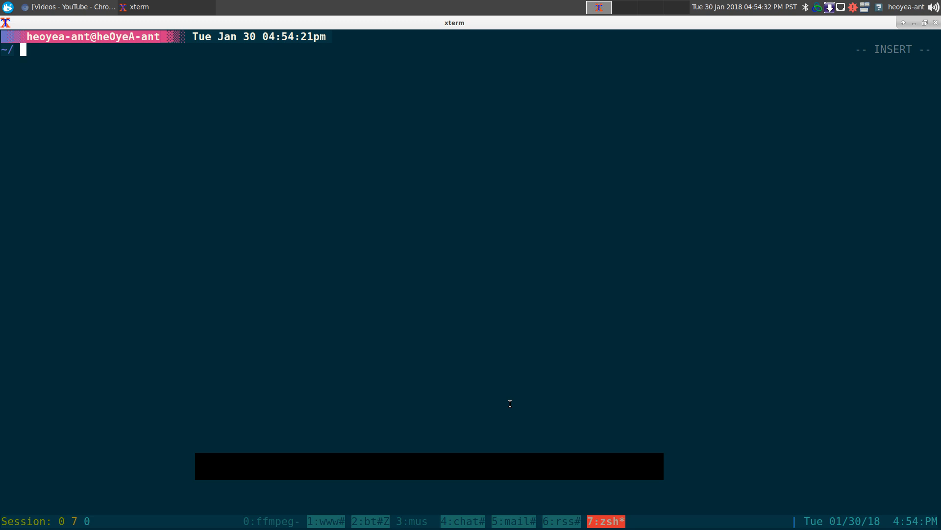
Launch ncpamixer from the zsh prompt.
{"action": "type", "text": "ncpamixer"}
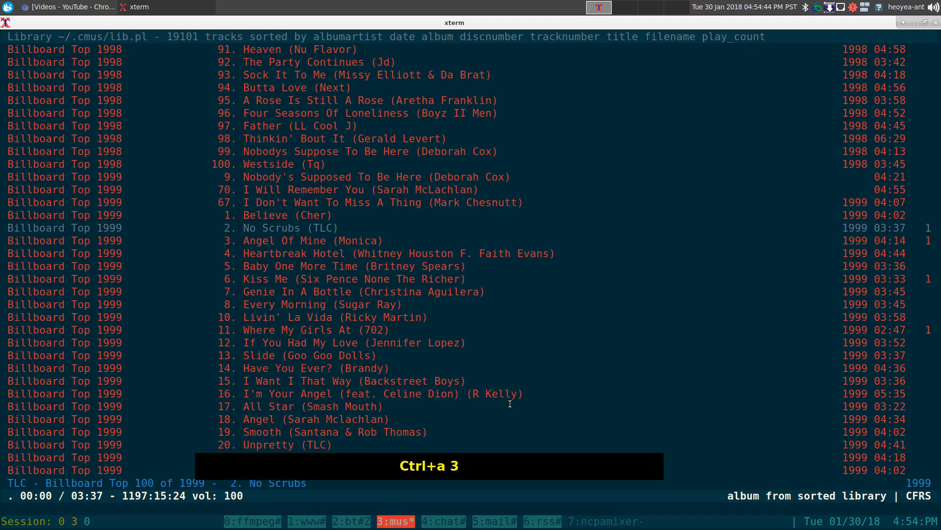
Switch to the screen window showing ncpamixer's Playback tab with the cmus stream.
{"action": "key", "text": "ctrl+a"}
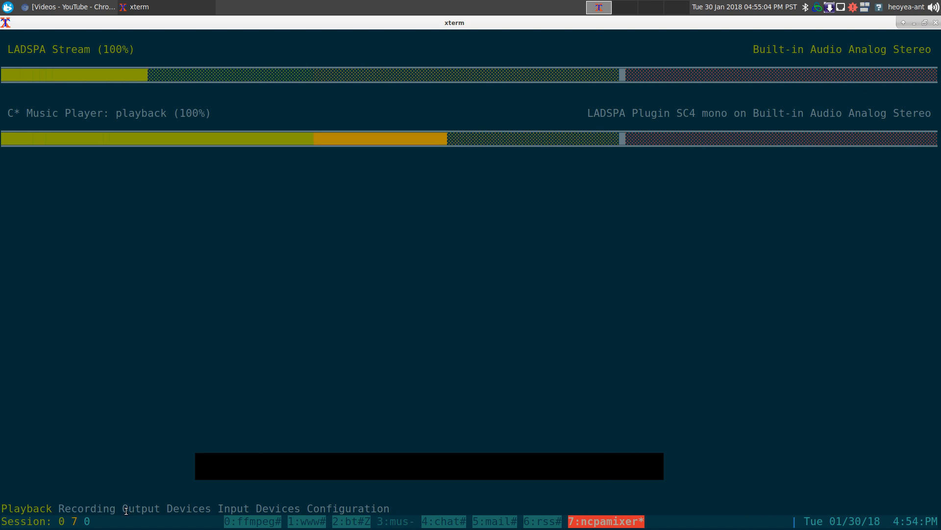
{"action": "left_click", "coordinate": [259, 508]}
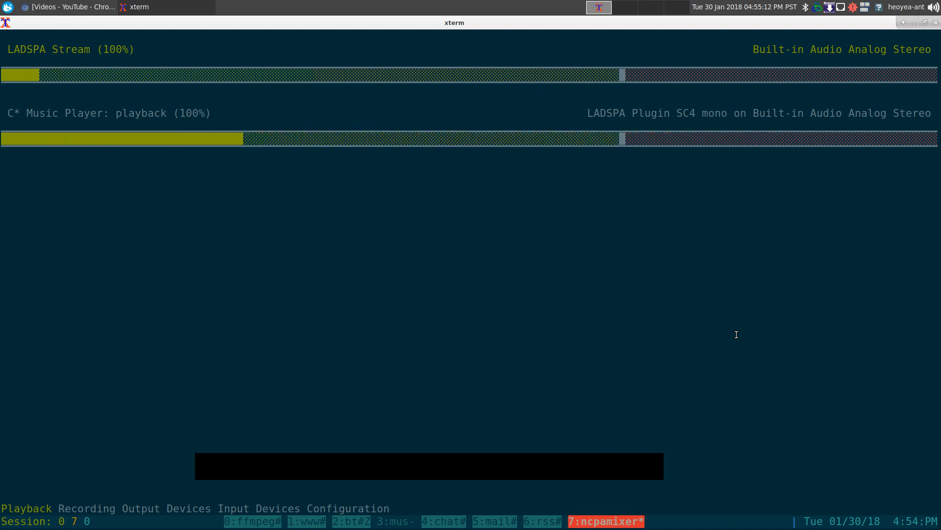
{"action": "left_click", "coordinate": [254, 508]}
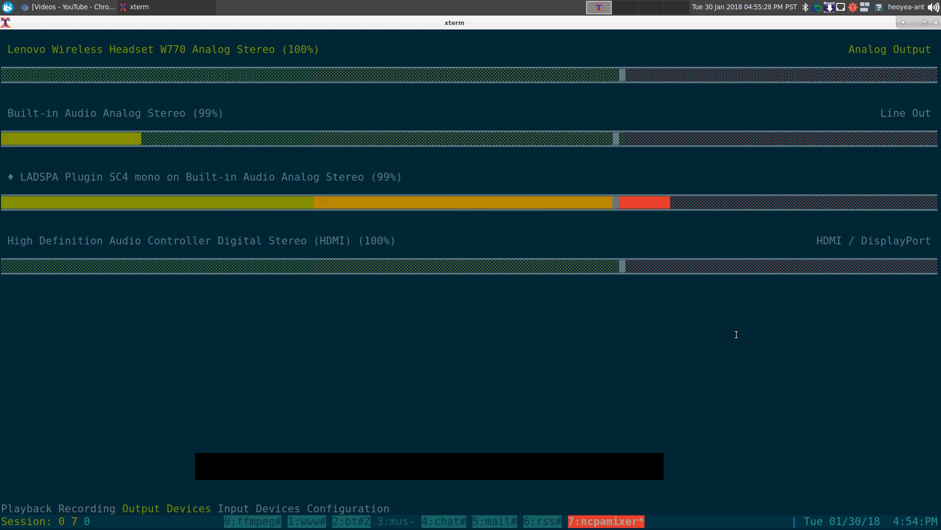
{"action": "type", "text": "jjjkkk"}
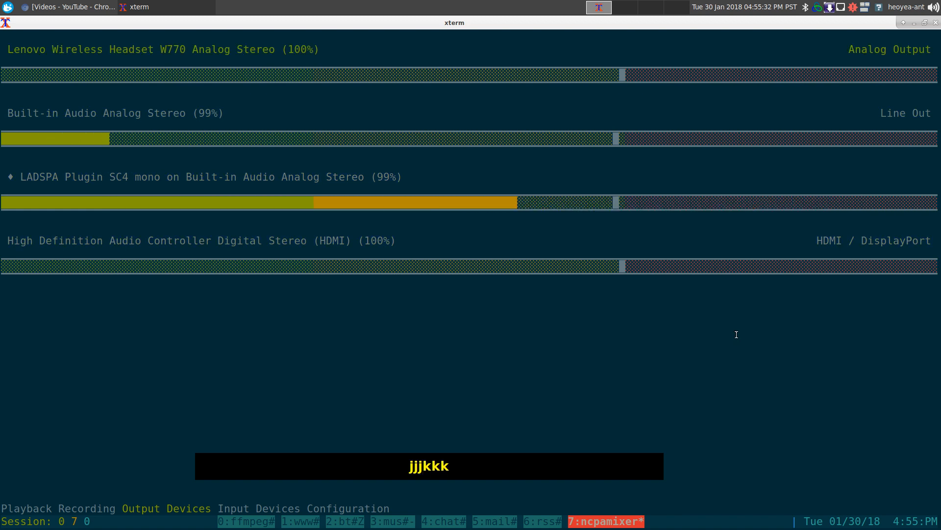
{"action": "key", "text": "Down"}
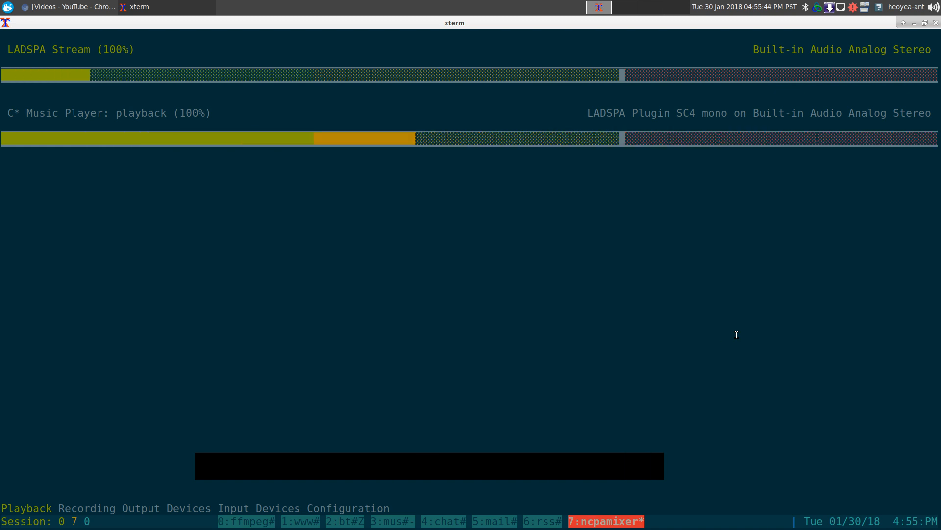
{"action": "key", "text": "j"}
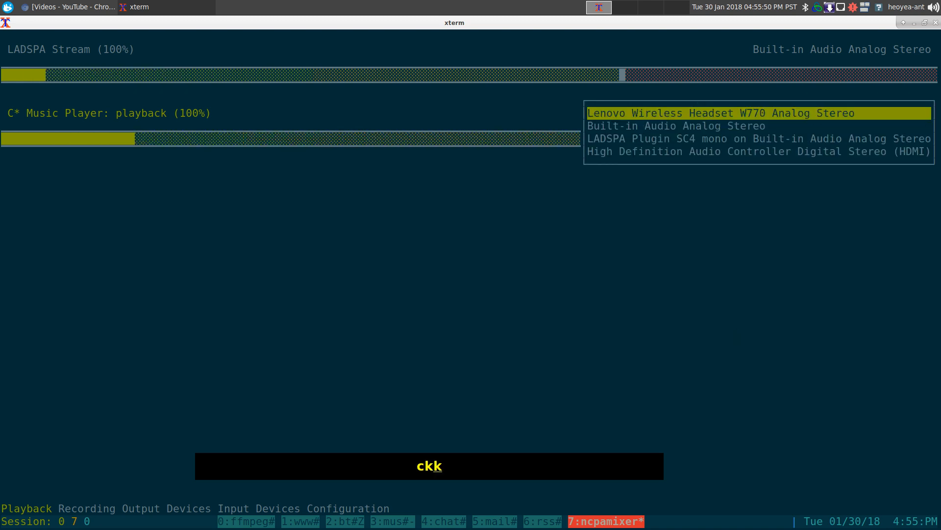
{"action": "type", "text": "jjj"}
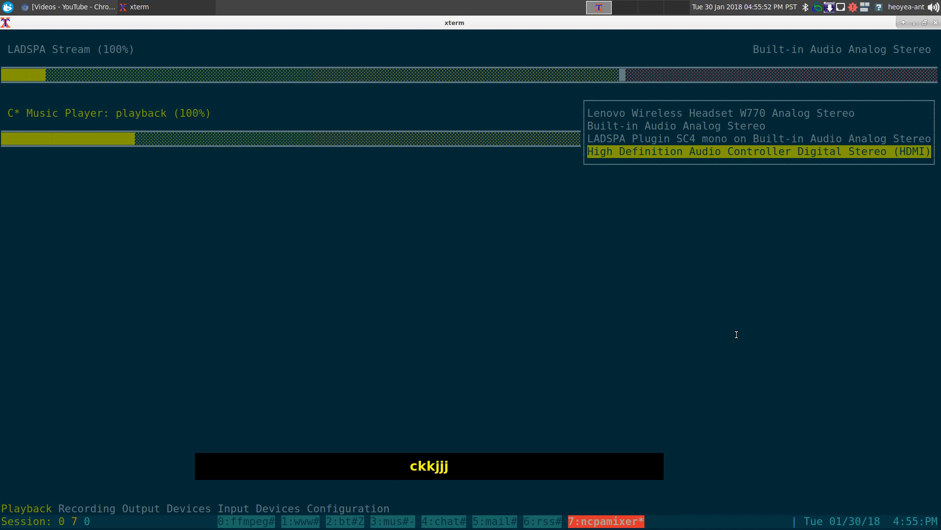
{"action": "type", "text": "kj"}
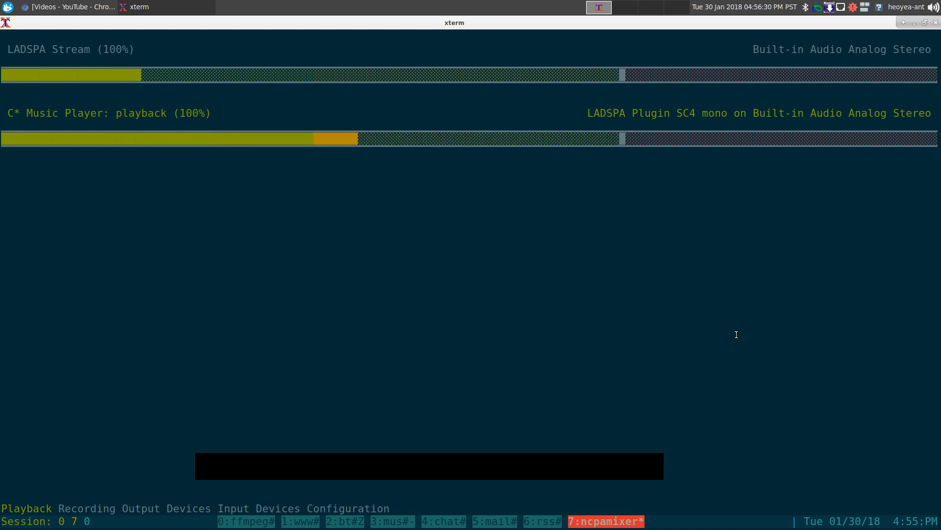
{"action": "type", "text": "hh"}
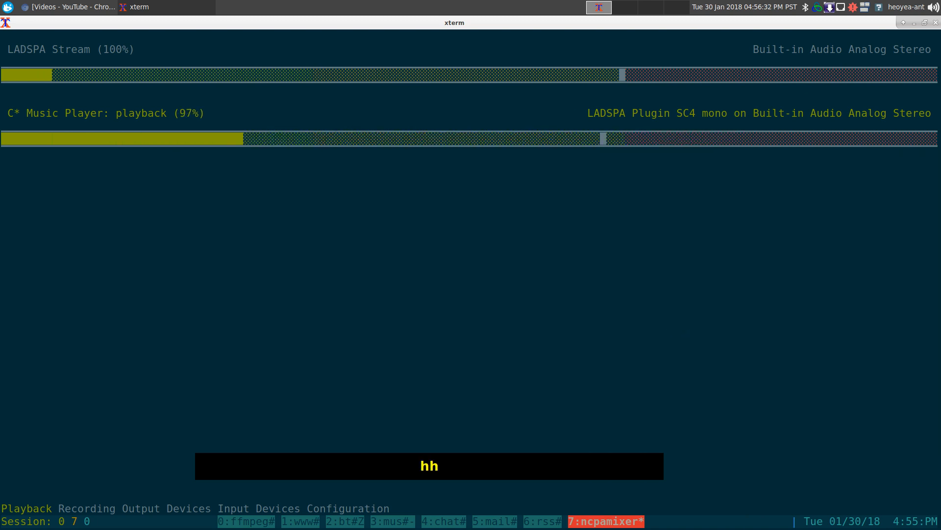
{"action": "type", "text": "h"}
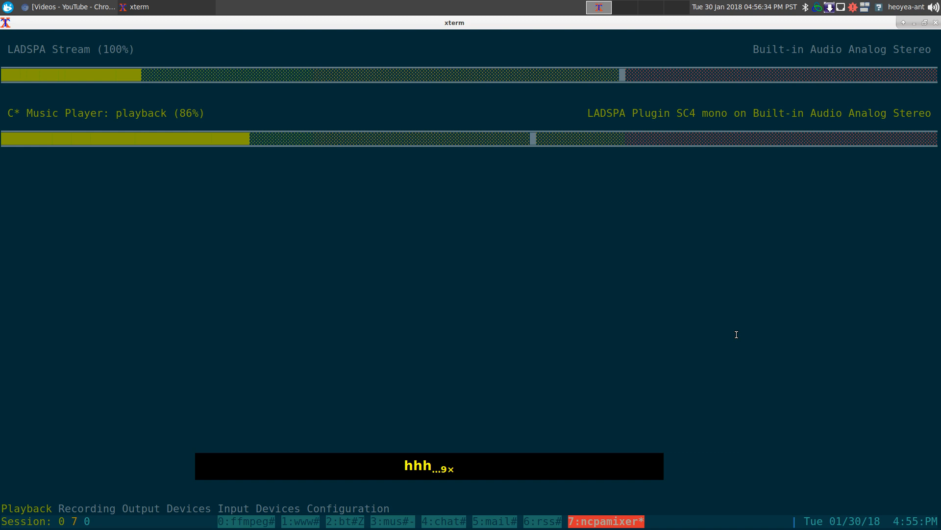
{"action": "key", "text": "l"}
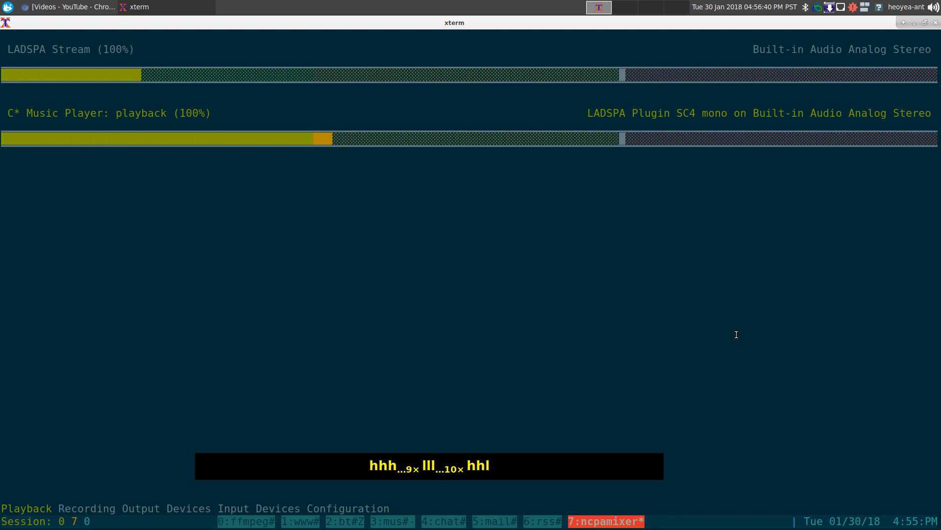
{"action": "key", "text": "Left"}
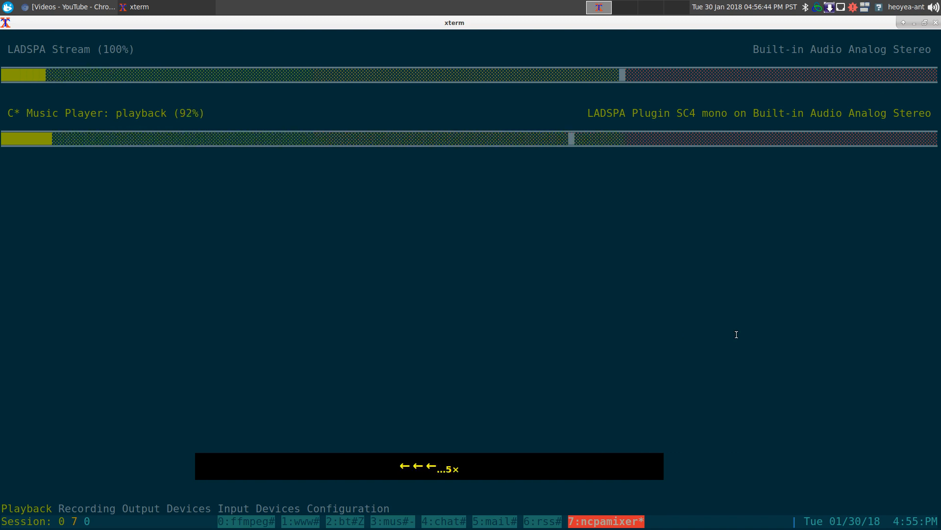
{"action": "key", "text": "right"}
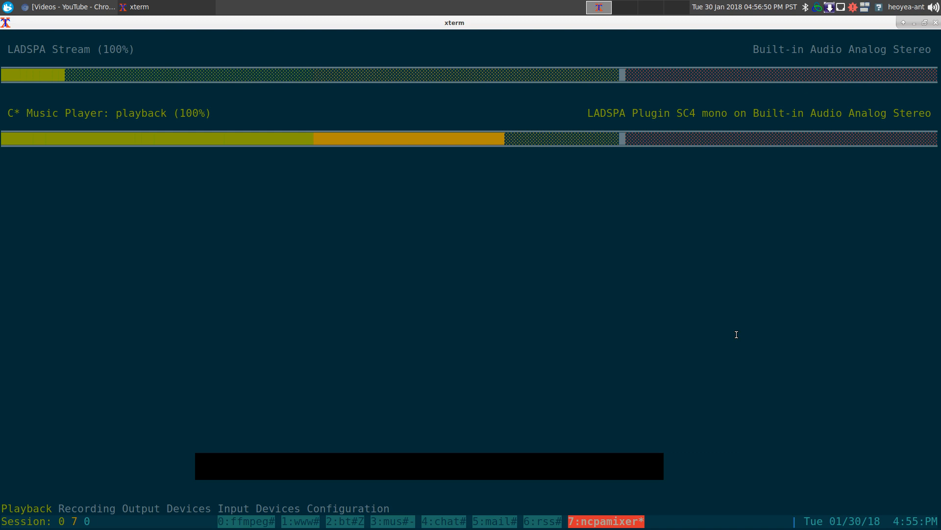
{"action": "key", "text": "j"}
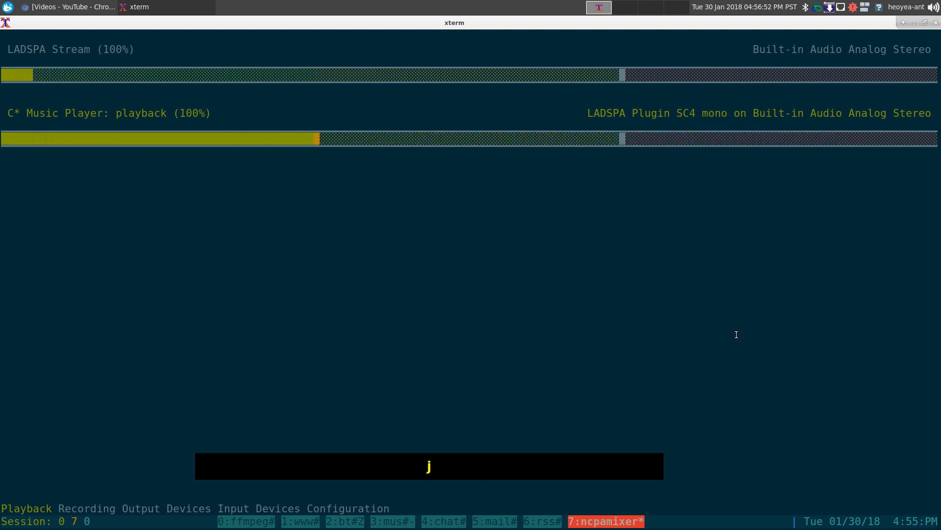
Mute the C* Music Player stream, then open ~/.ncpamixer.conf in vim in a new window.
{"action": "key", "text": "m"}
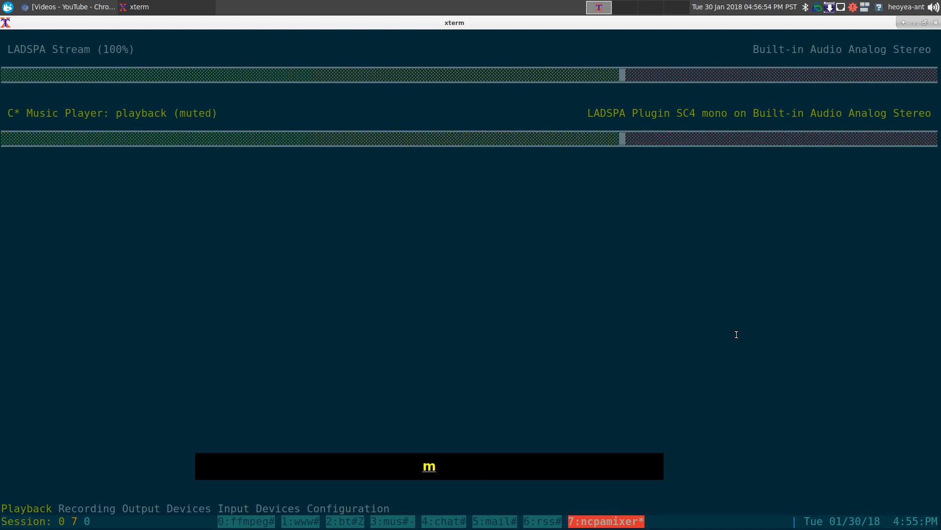
{"action": "key", "text": "m"}
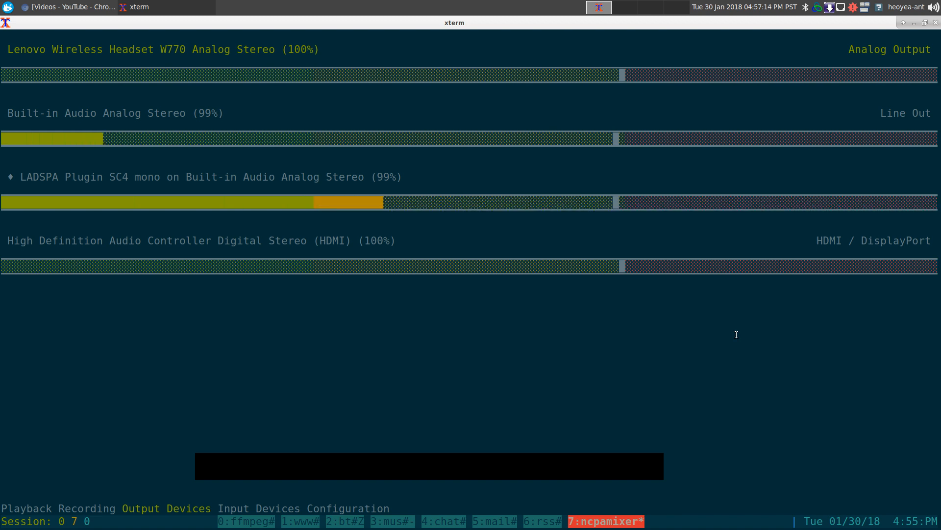
{"action": "left_click", "coordinate": [257, 508]}
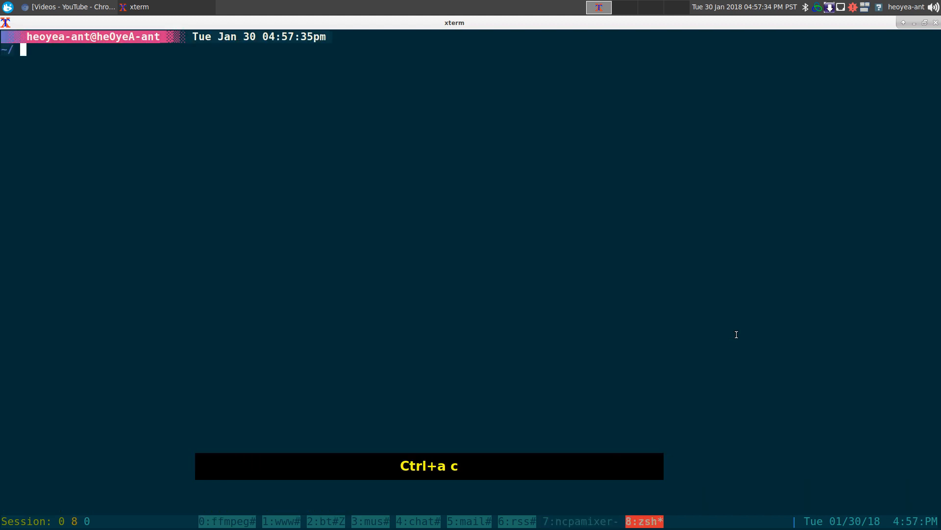
{"action": "type", "text": "cfg-nc"}
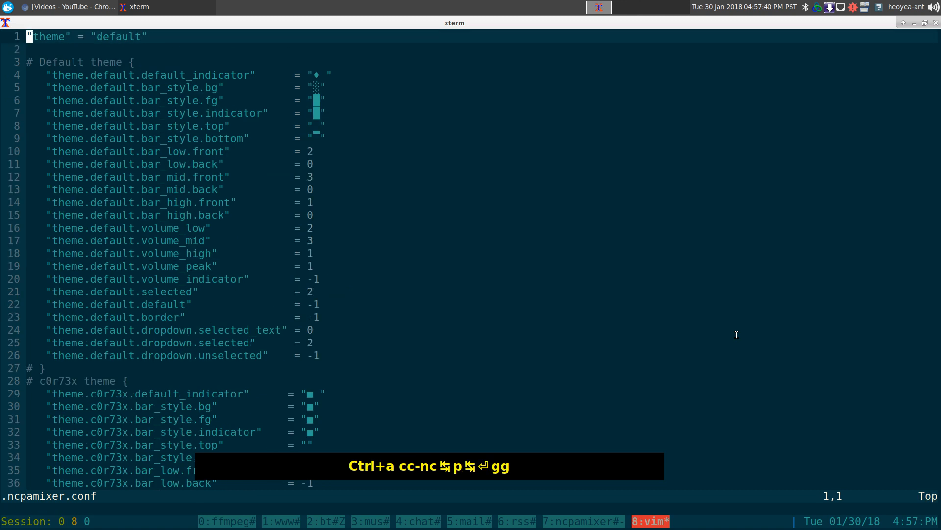
Move down .ncpamixer.conf to the Keybinds section listing quit, mute, volume and tab keycodes.
{"action": "key", "text": "j"}
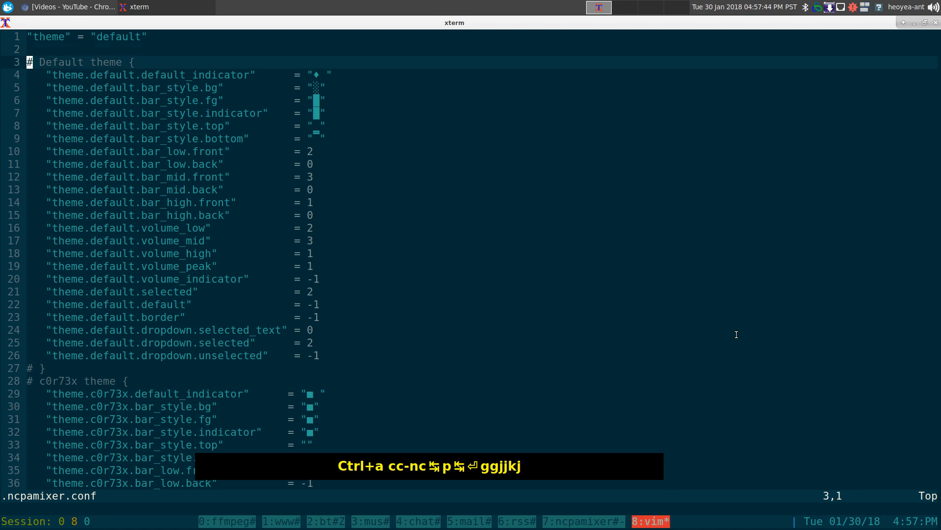
{"action": "key", "text": "j"}
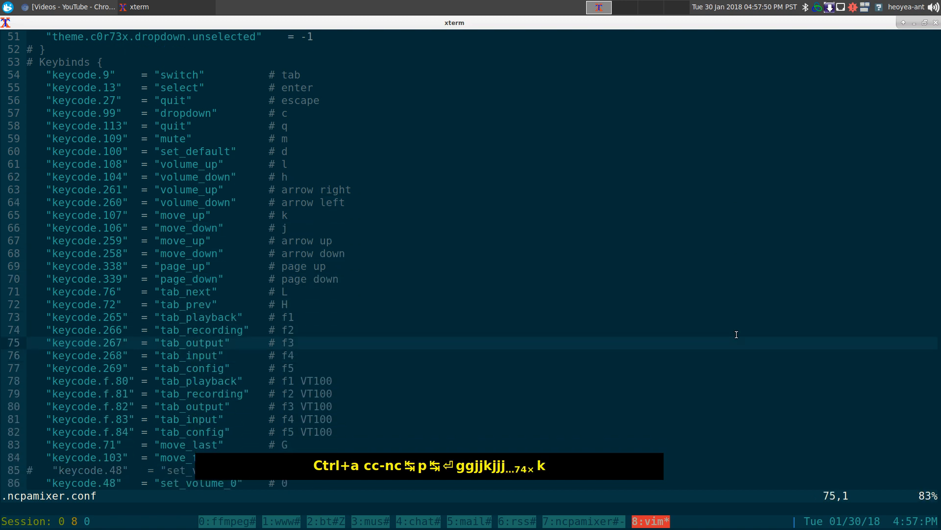
Read through the keybinds to the set_volume presets for digits 0–9 at the file's end.
{"action": "key", "text": "k"}
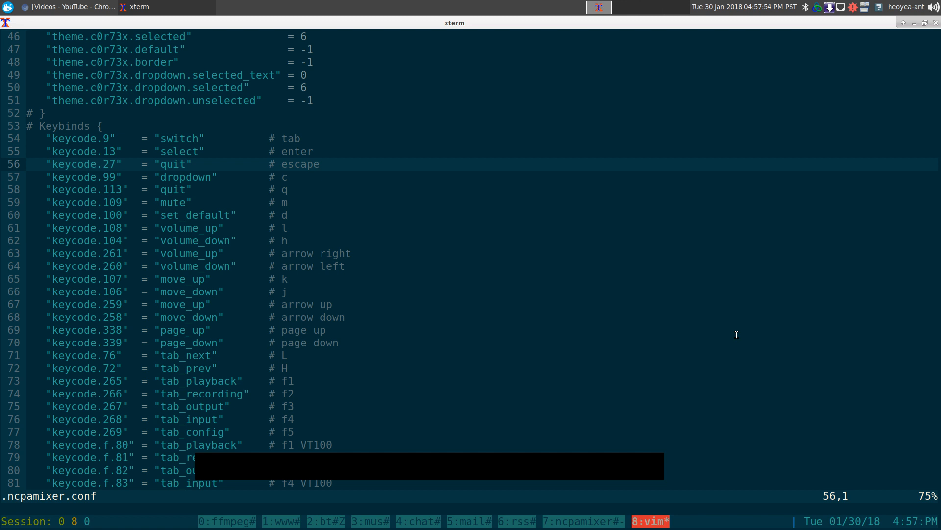
{"action": "key", "text": "j"}
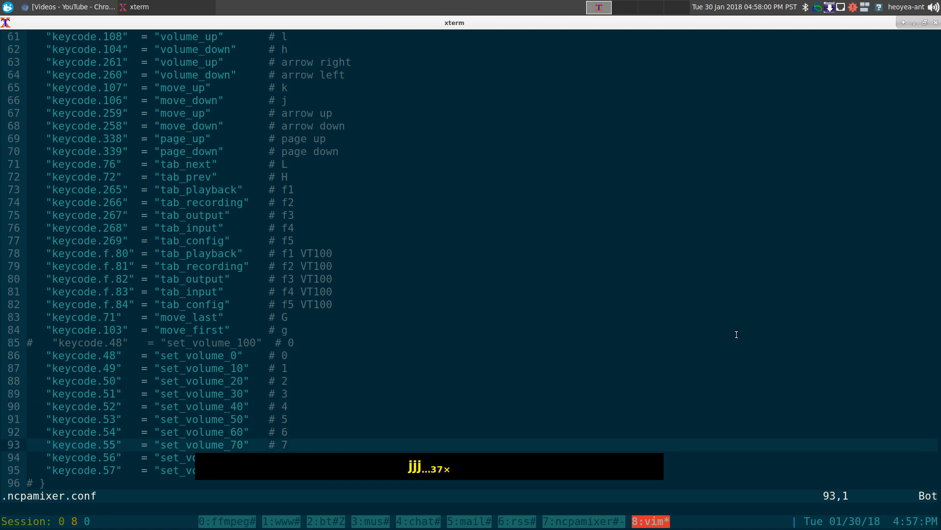
{"action": "key", "text": "k"}
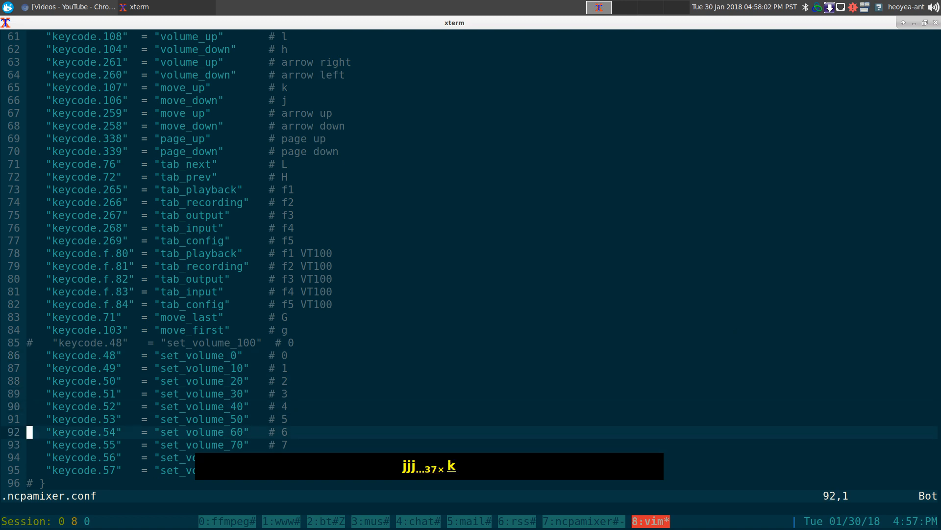